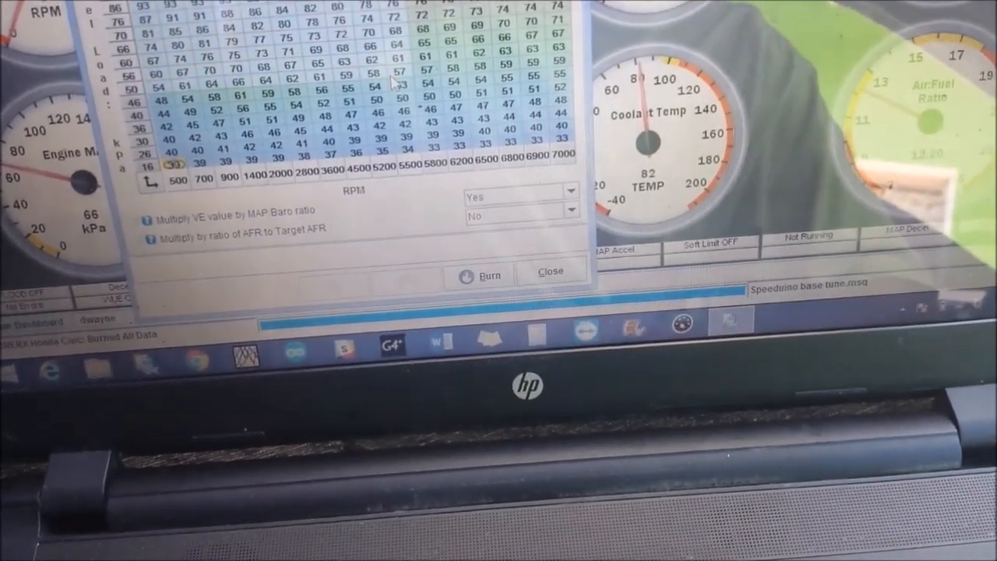
- Select a block of VE table cells and bring up the Scale Cells multiplier prompt
{"action": "left_click", "coordinate": [551, 271]}
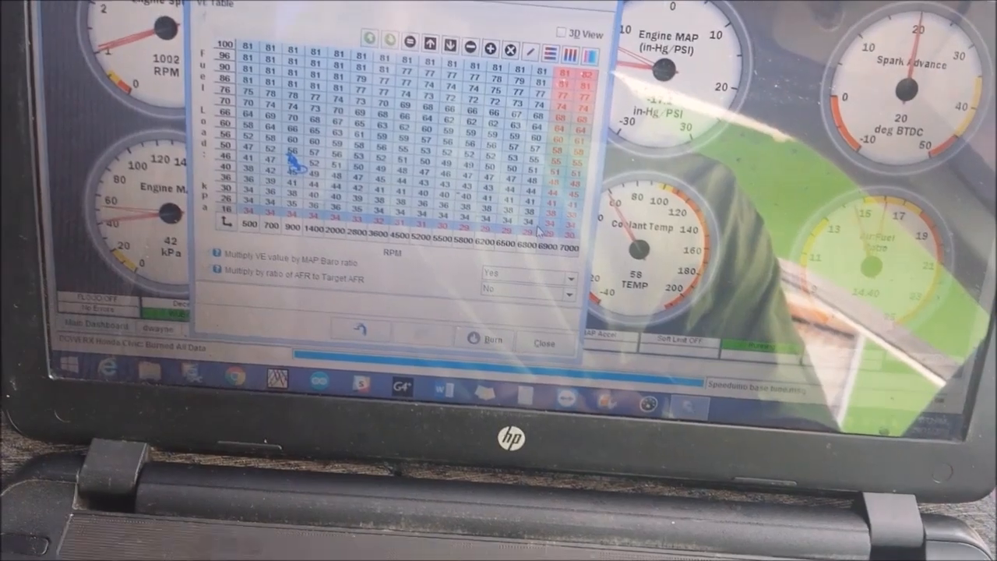
{"action": "left_click", "coordinate": [489, 47]}
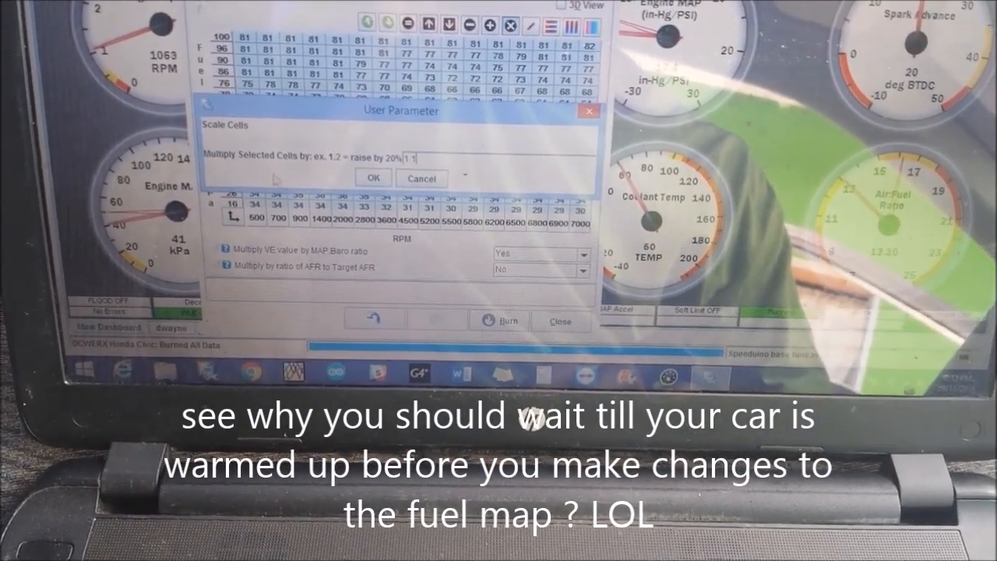